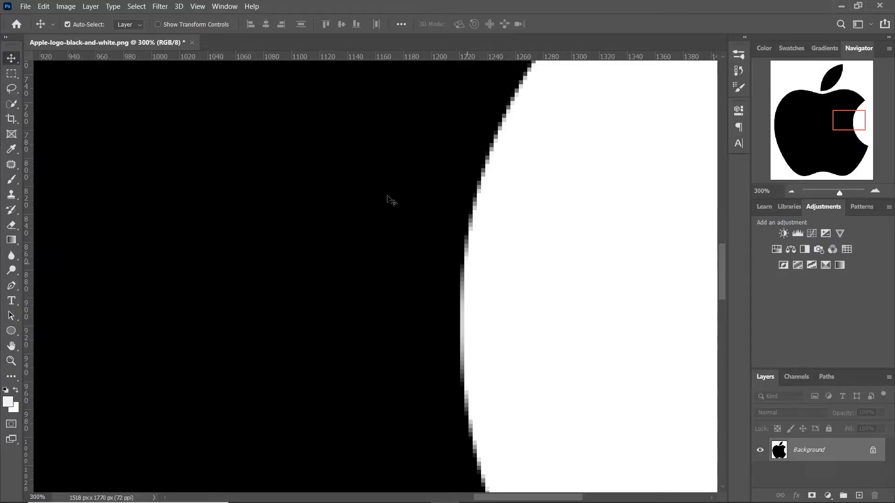
- Apply a Gaussian Blur with a 2.5-pixel radius to the Apple logo
click(160, 6)
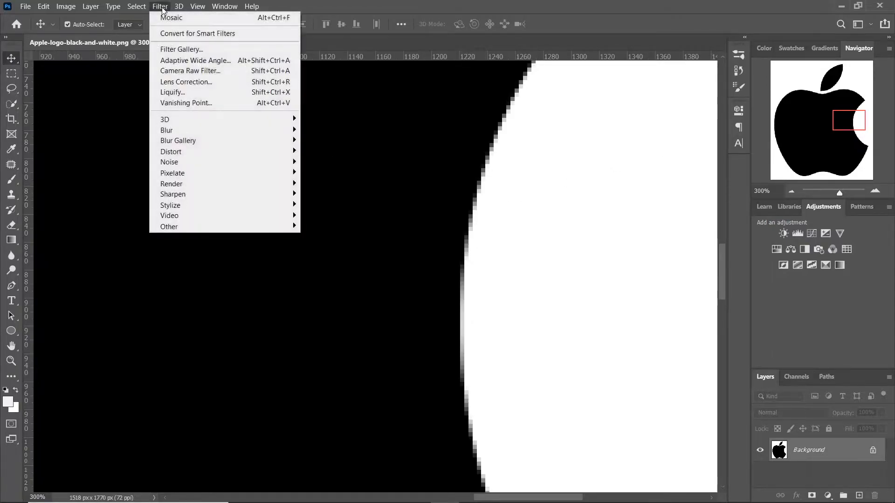
mouse_move(166, 130)
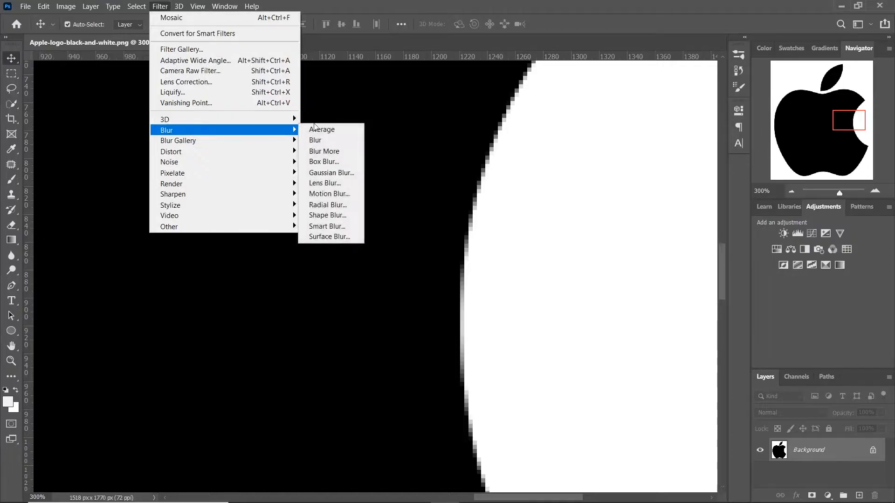
click(331, 172)
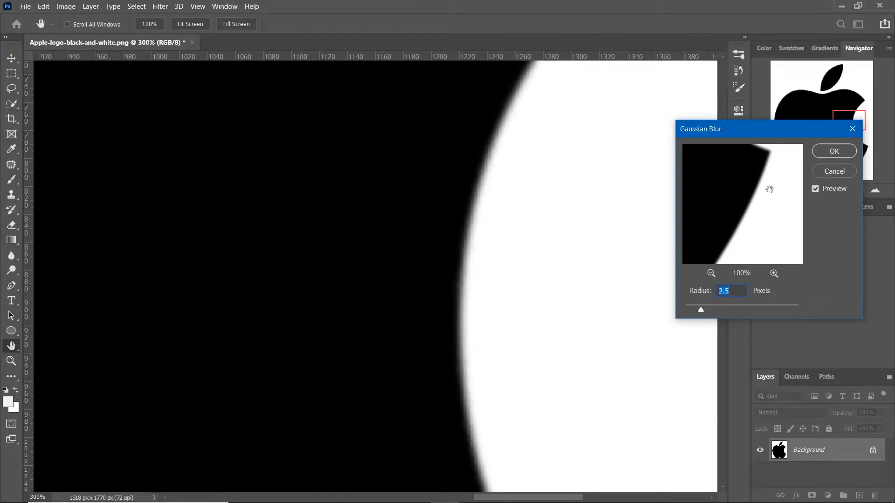
click(834, 151)
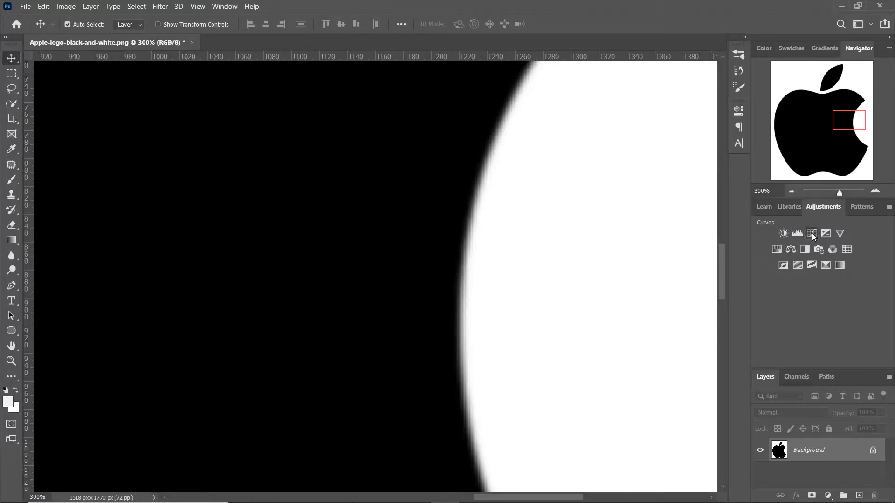
- Add a Curves adjustment layer and pull its black and white points inward
click(811, 234)
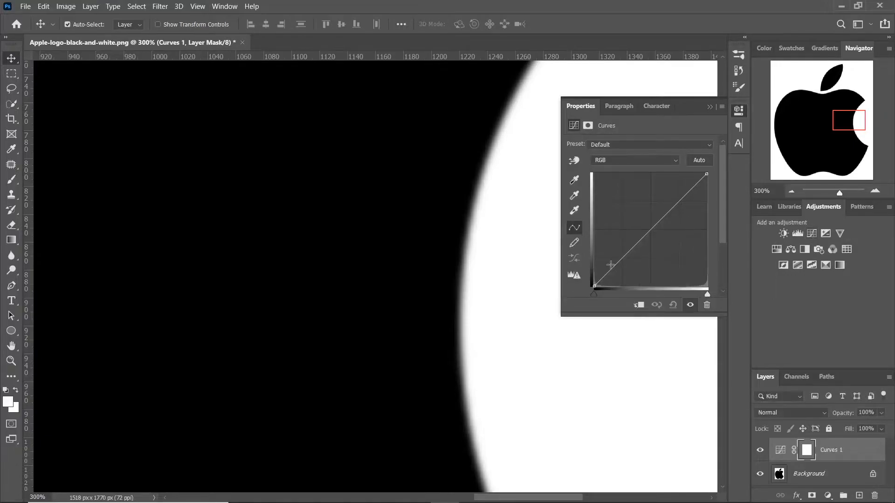
drag(594, 292, 620, 286)
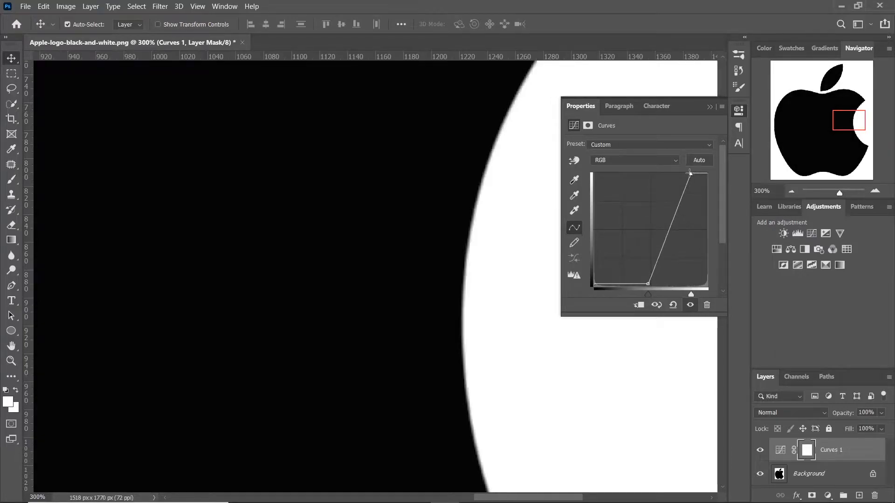
drag(691, 173, 682, 173)
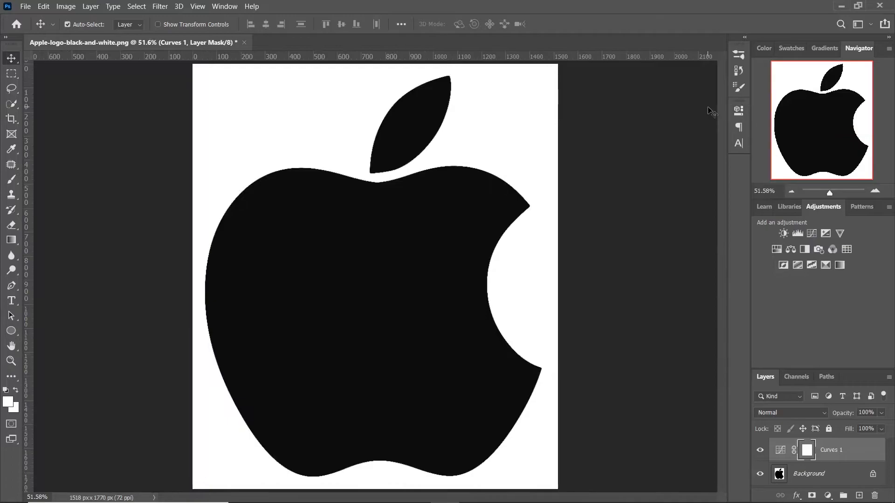
mouse_move(462, 189)
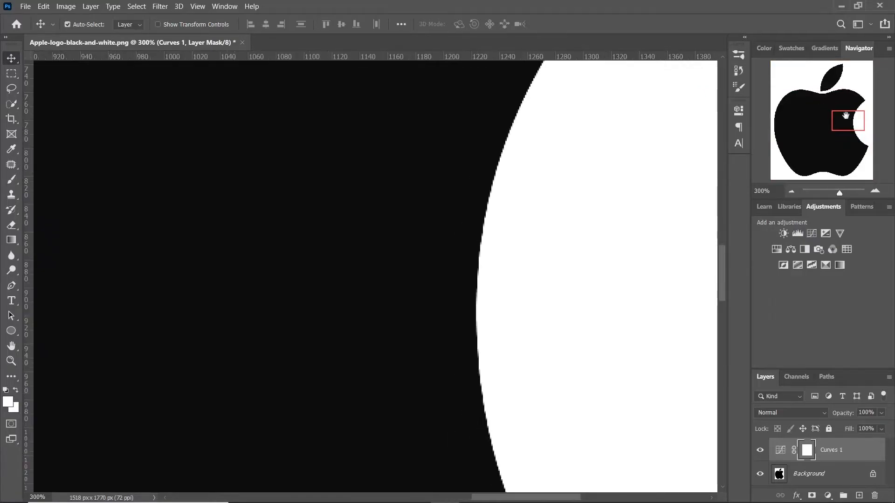
mouse_move(457, 329)
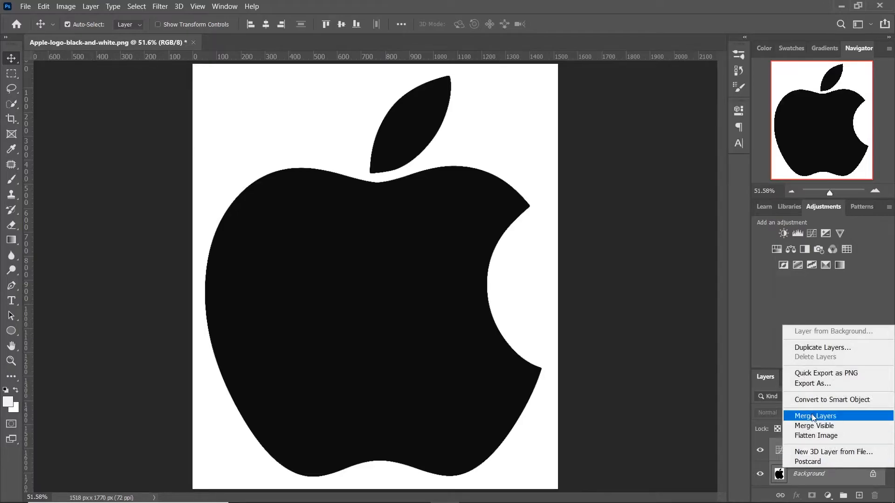
- Merge the Curves layer into the Background and show the Libraries panel
click(813, 415)
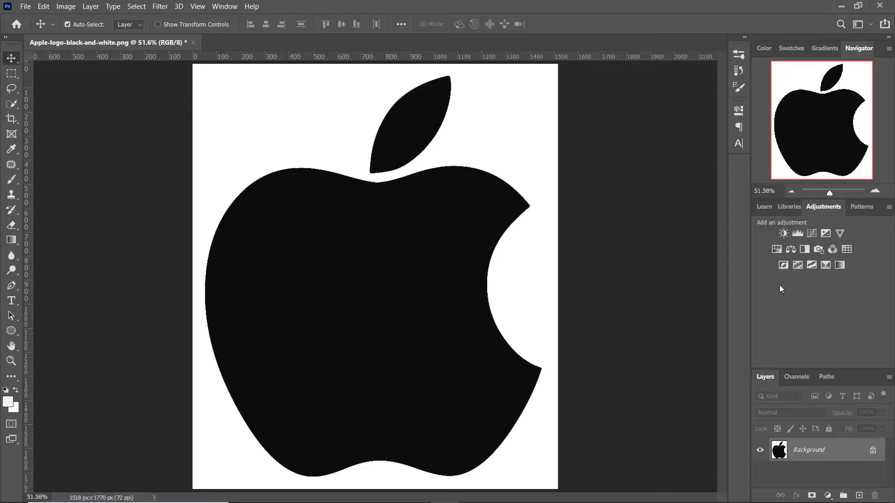
click(790, 206)
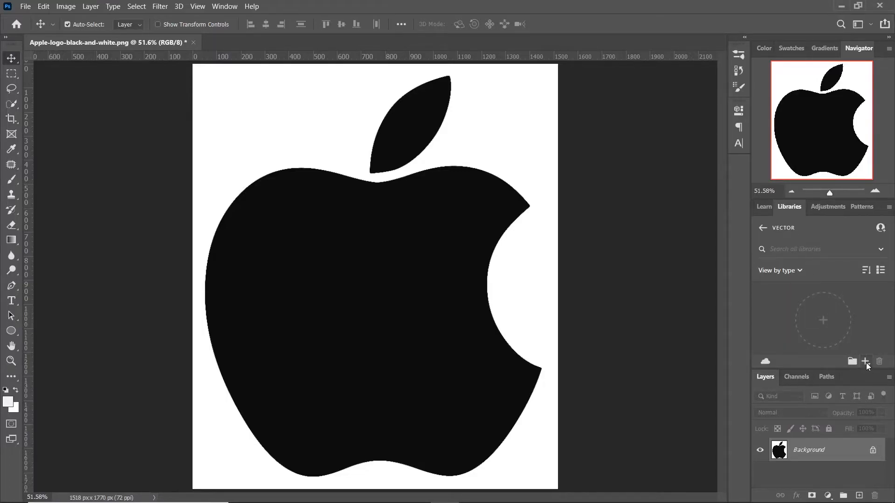
- Start a new library asset from the image with Create from image
click(865, 361)
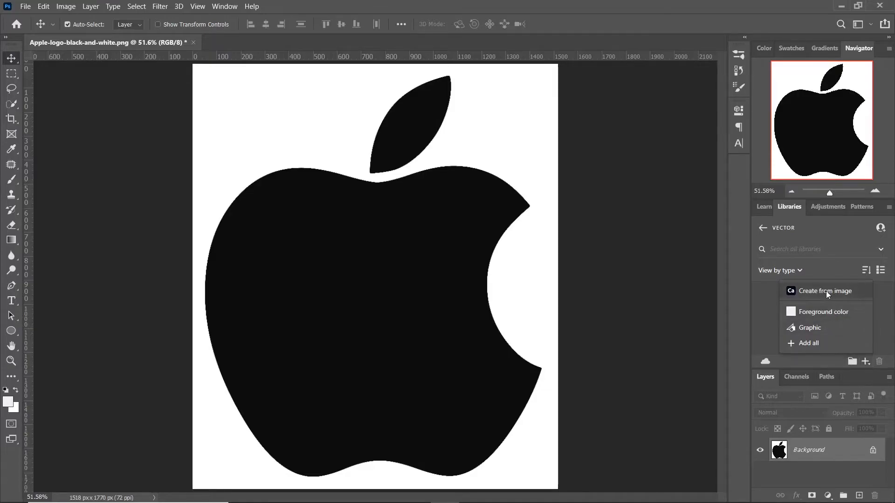
click(822, 295)
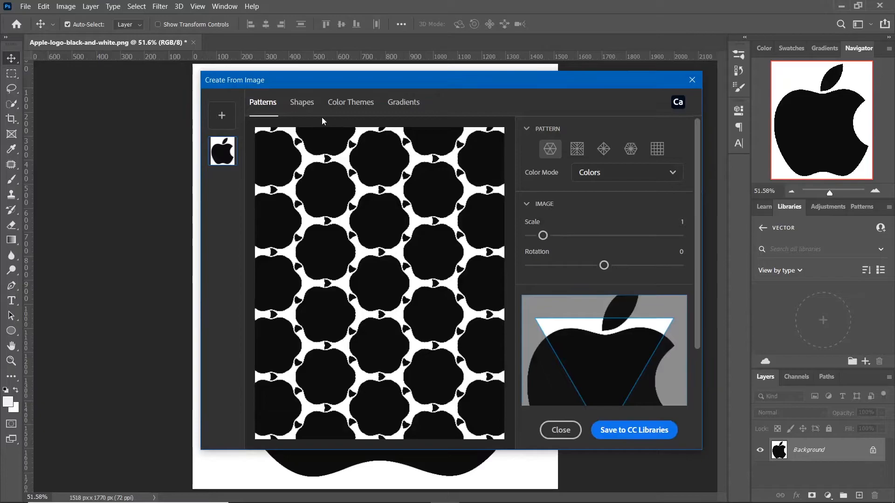
- Capture the logo as a shape at Detail 100, save to CC Libraries, and close
click(302, 102)
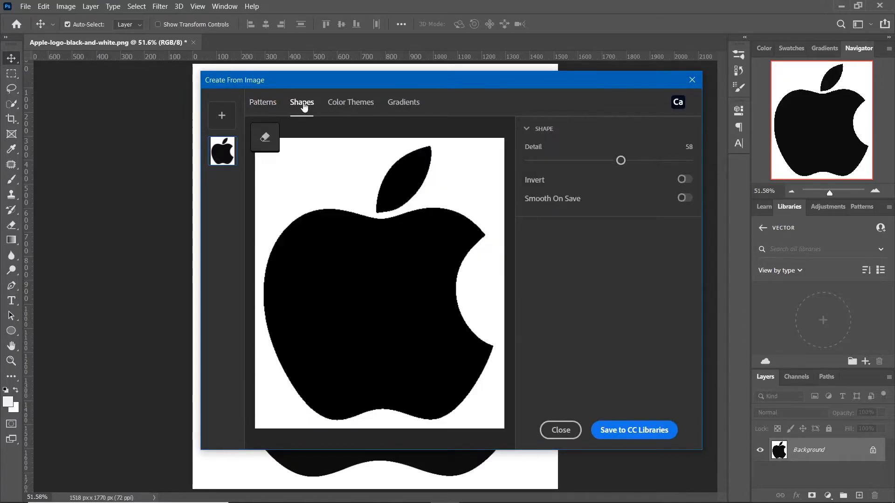
mouse_move(620, 162)
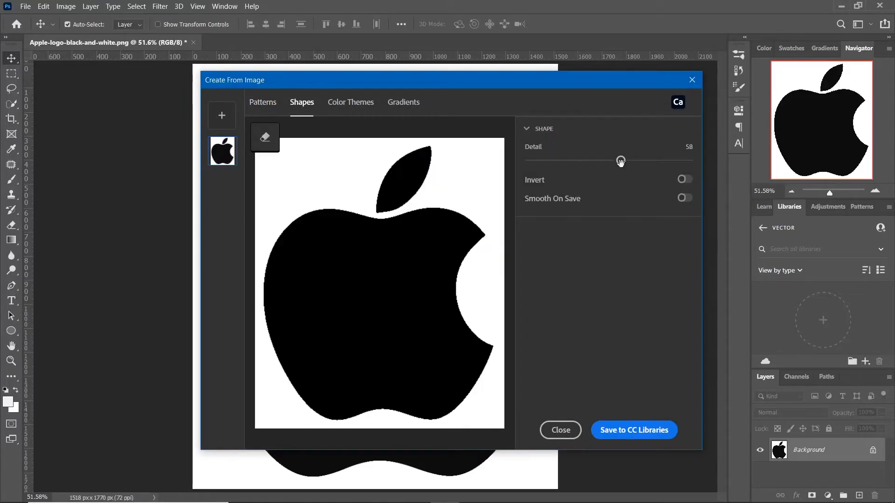
drag(621, 160, 688, 160)
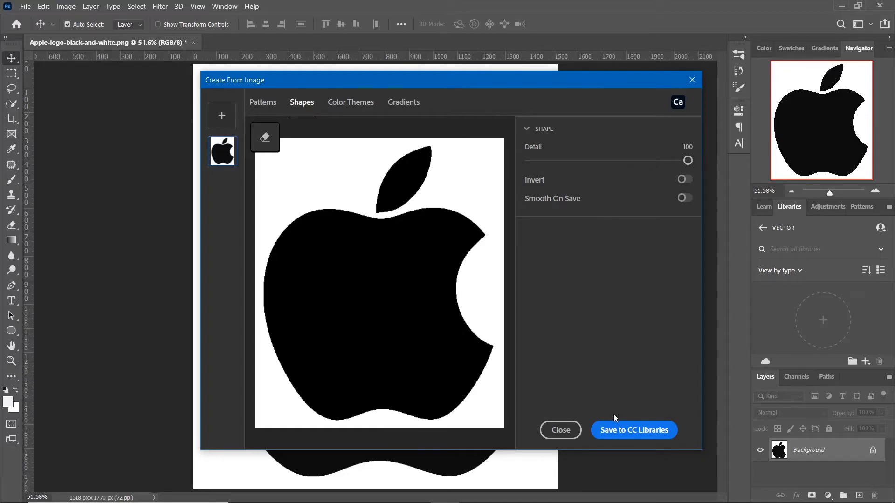
click(633, 429)
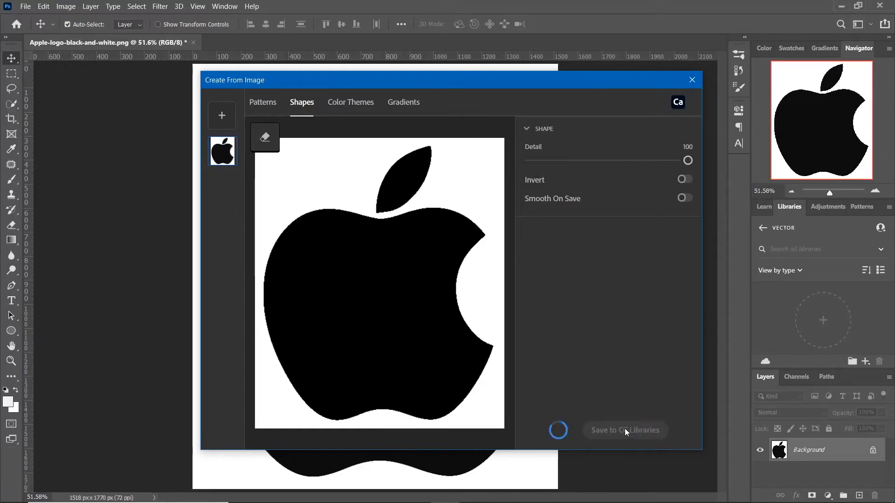
click(625, 430)
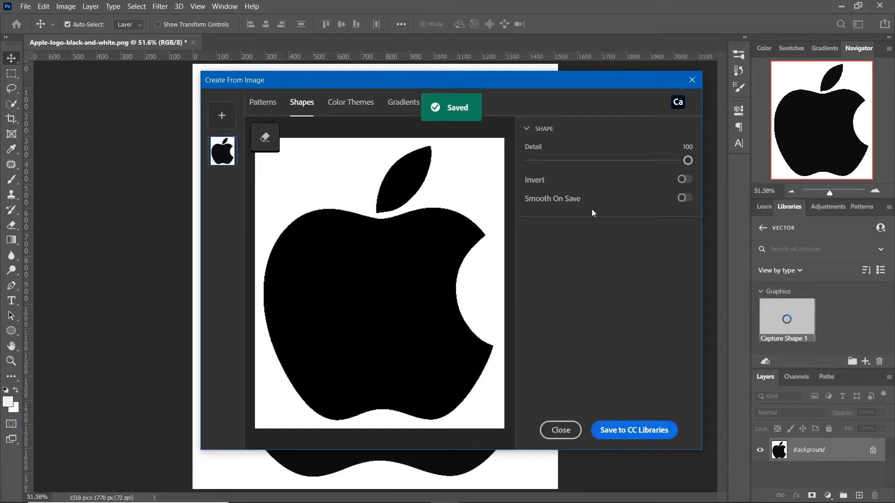
click(560, 430)
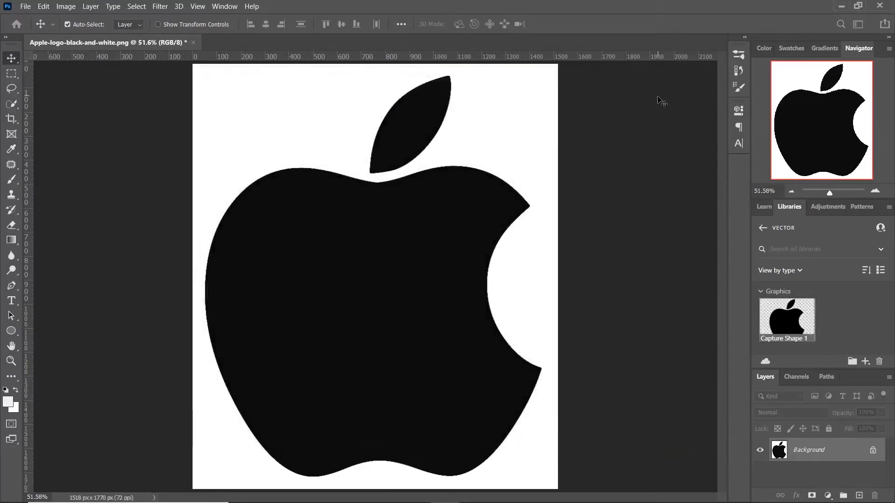